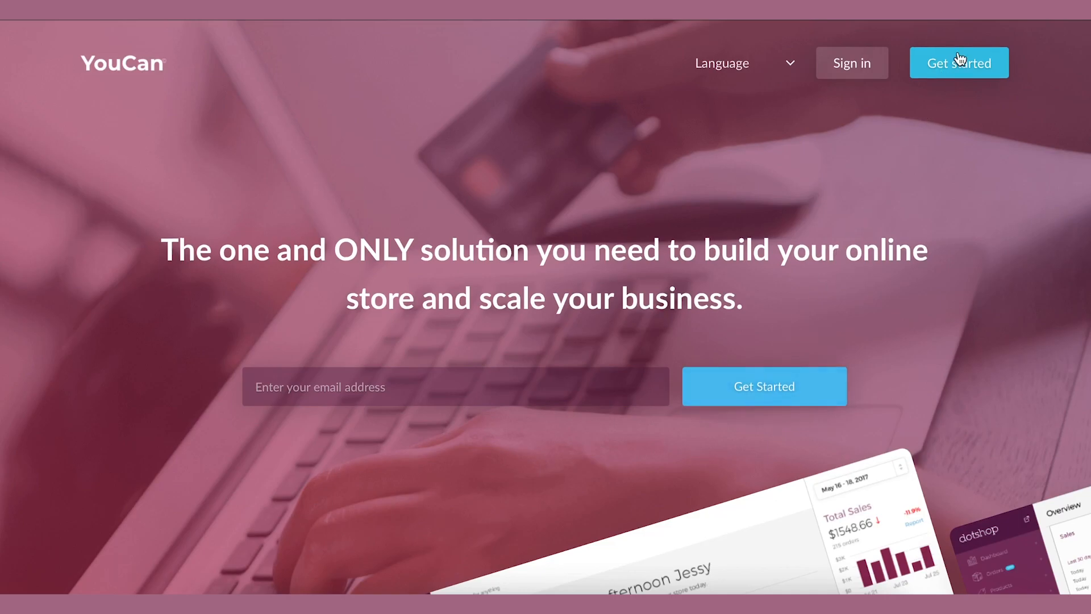
Reach the homepage layout settings under Store > Theme in the admin dashboard
left_click(959, 63)
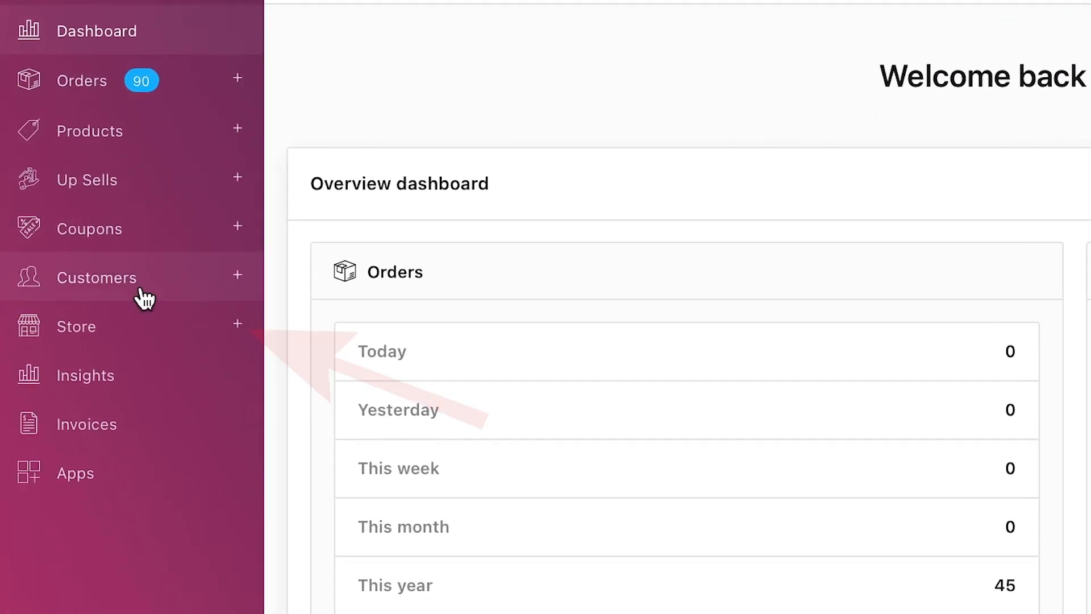
left_click(75, 326)
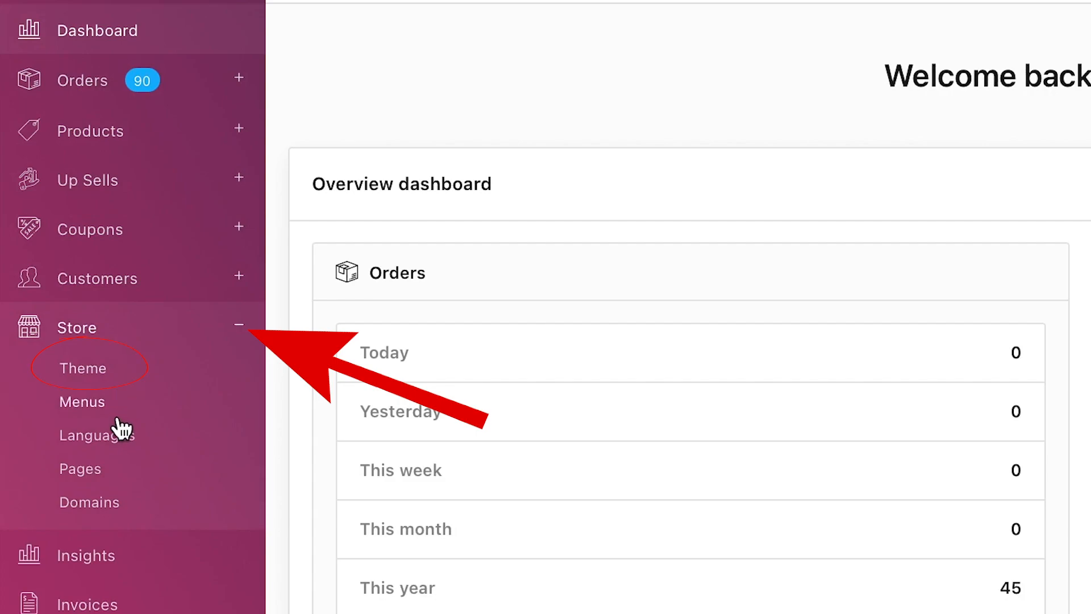
mouse_move(83, 379)
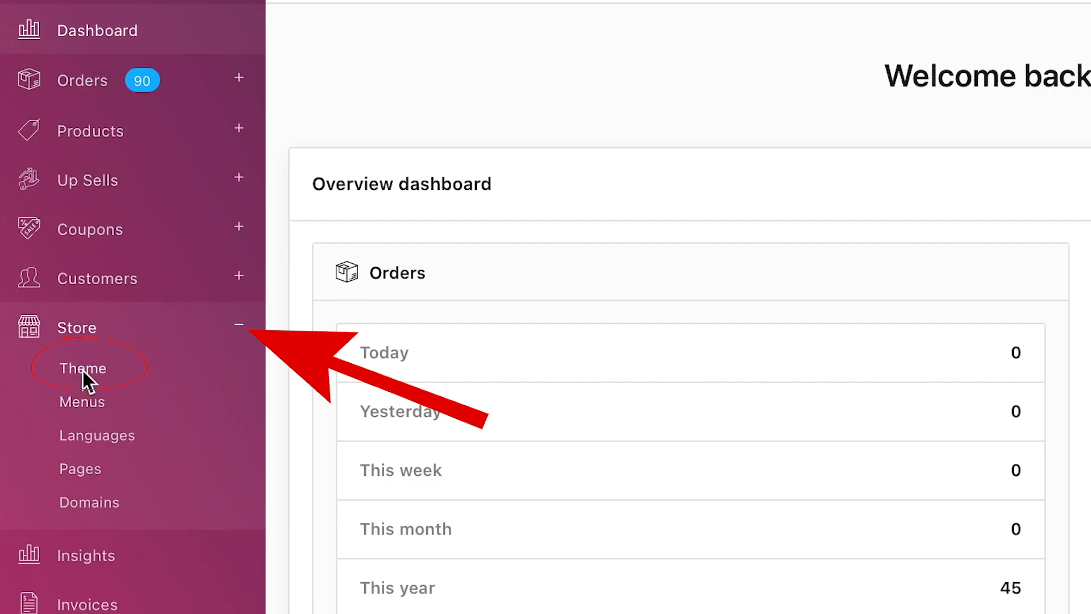
left_click(82, 367)
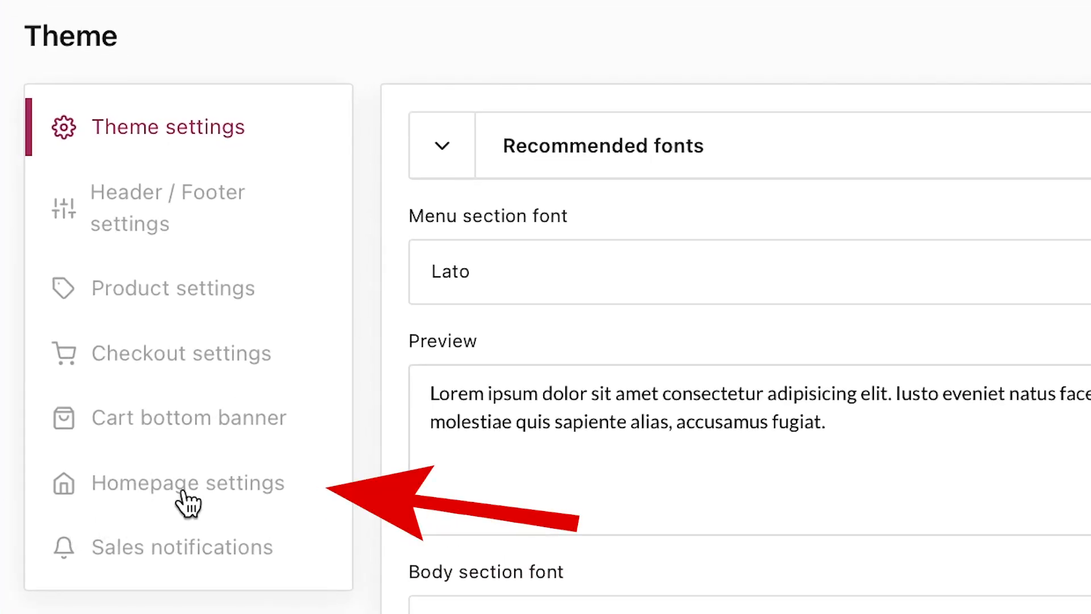
left_click(188, 483)
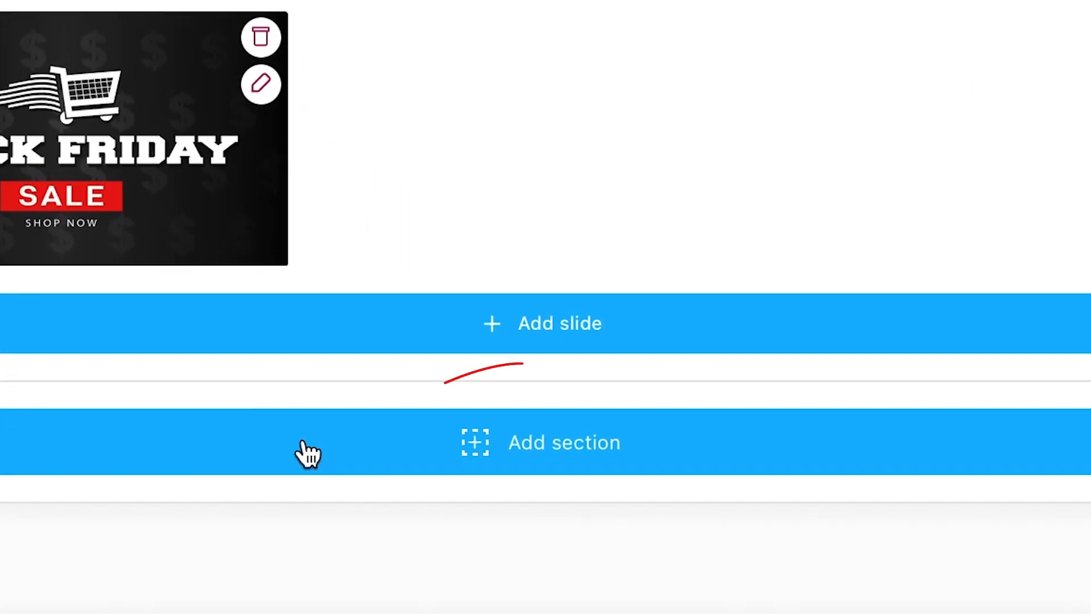
Add a new Categories-list section to the homepage layout
left_click(564, 442)
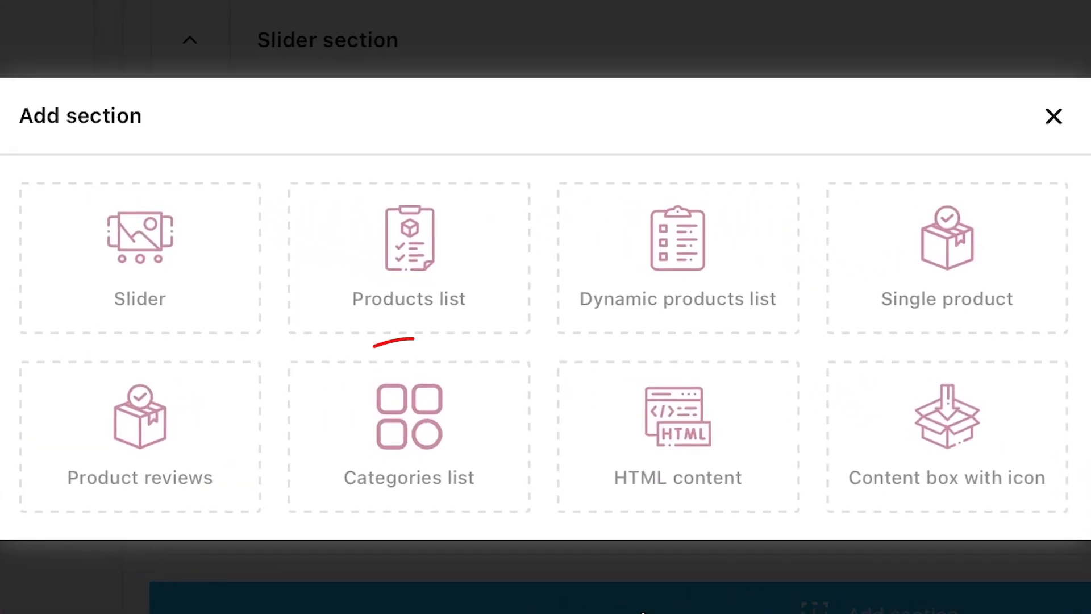
left_click(408, 416)
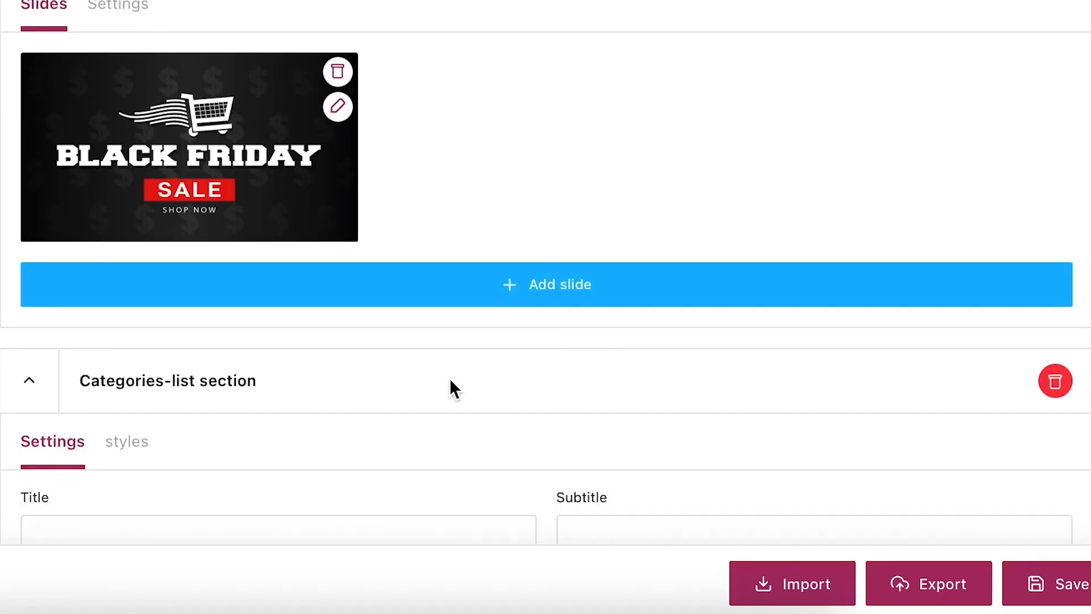
Title the section 'Hurry up only few items left', subtitle it, pick categories and save
type("Hurry up only few items left")
type("check our ")
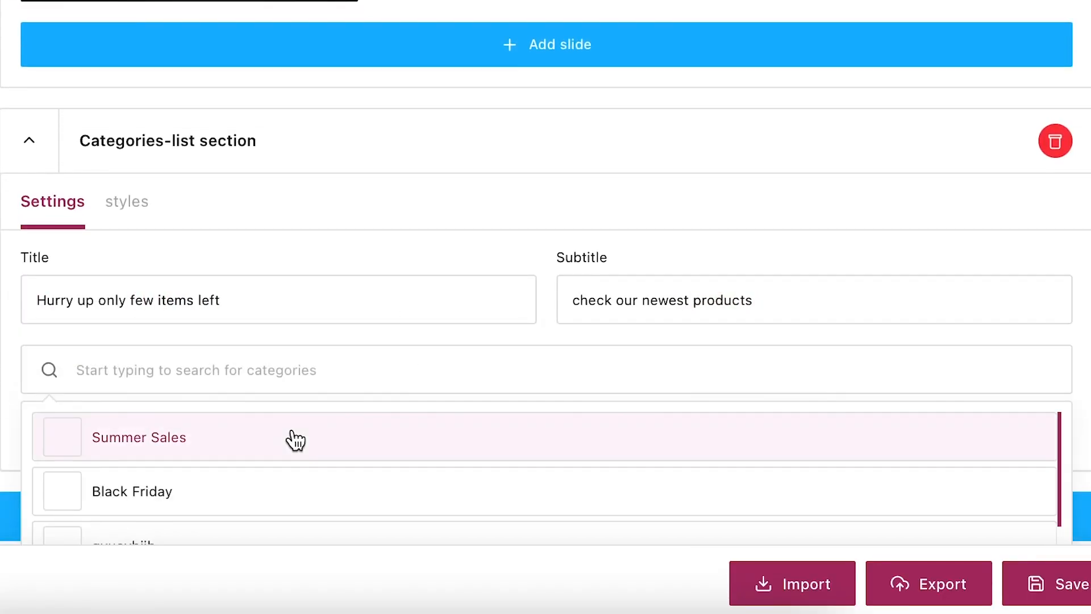
type("new")
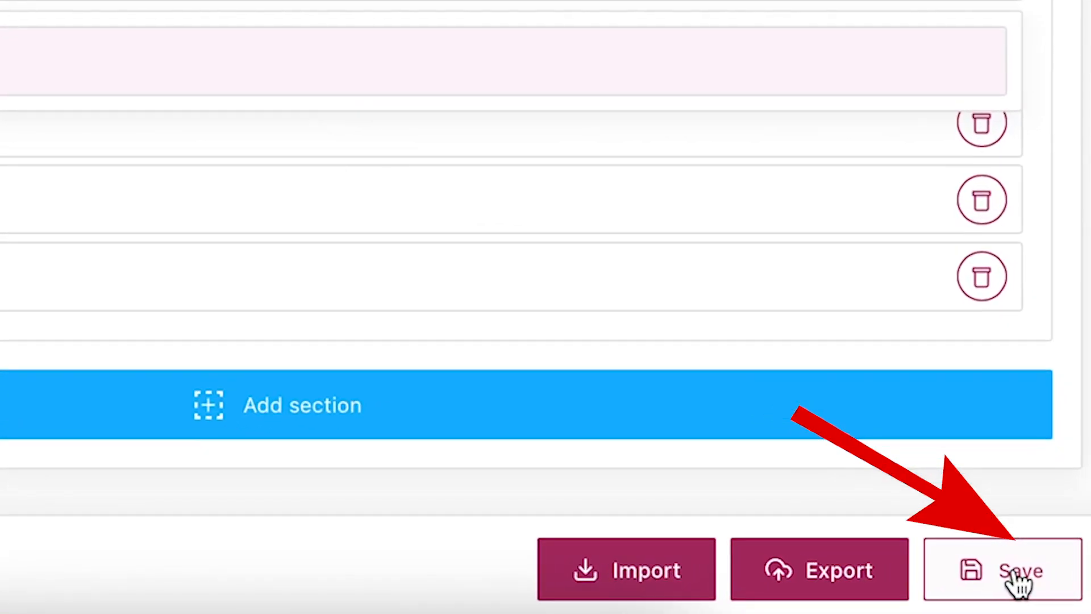
left_click(1024, 568)
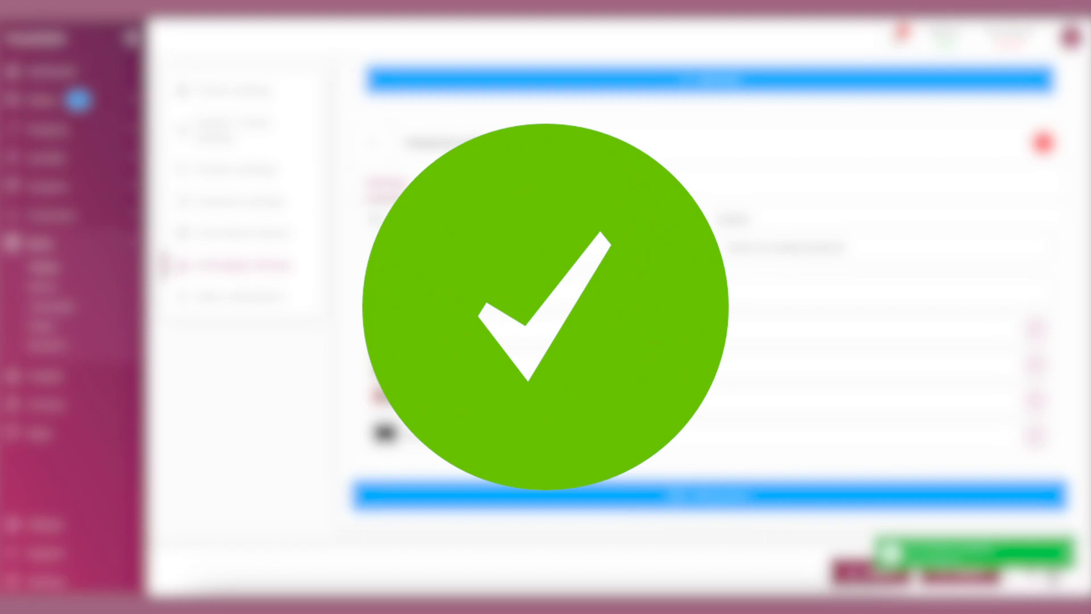
left_click(1028, 589)
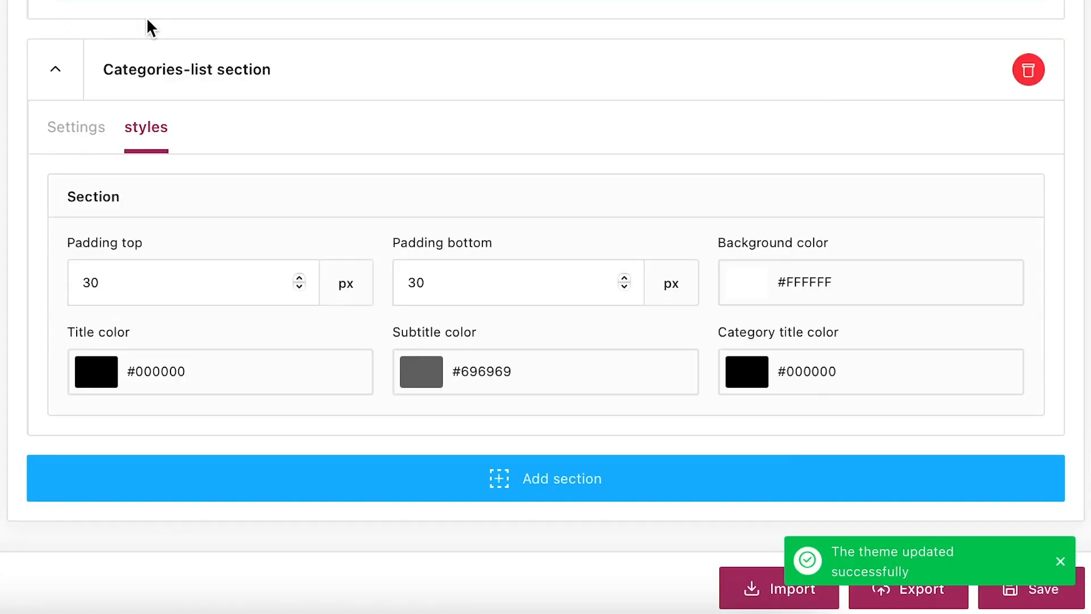
mouse_move(95, 372)
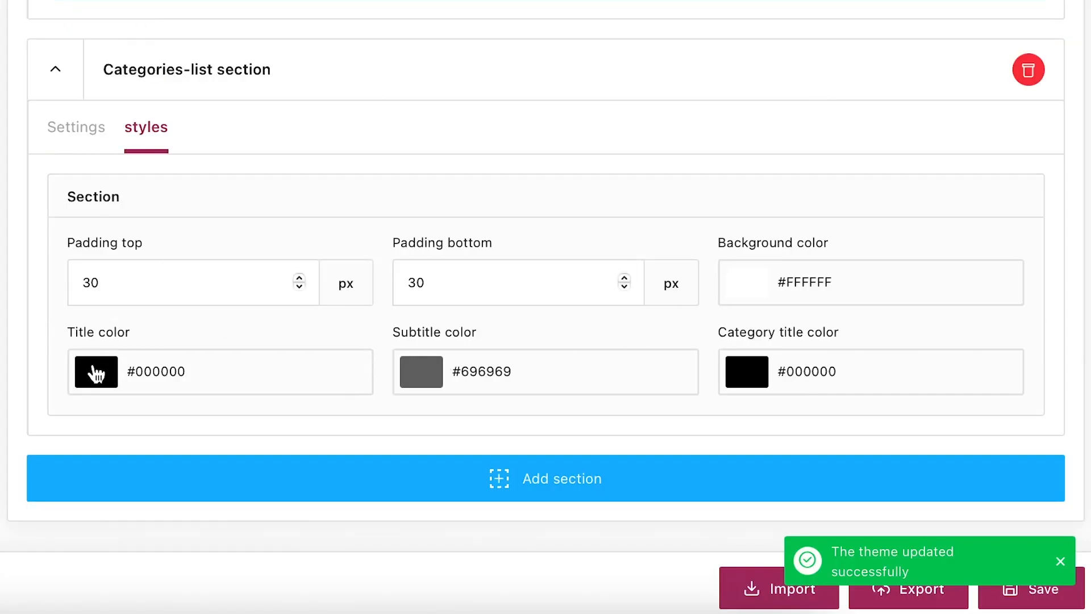
Give the categories section title a new colour and save the styles
left_click(95, 372)
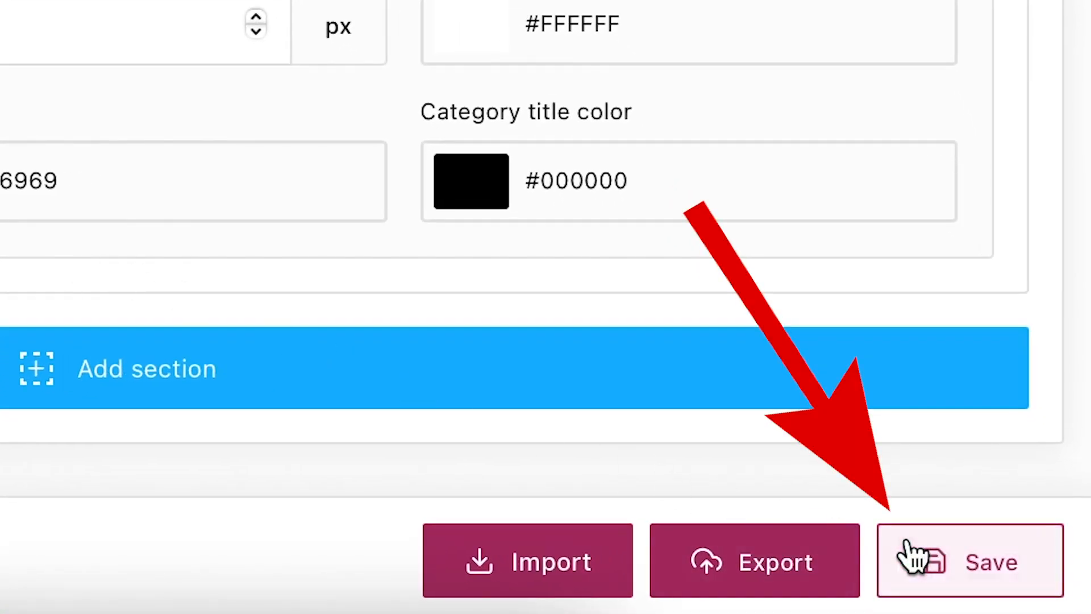
left_click(968, 561)
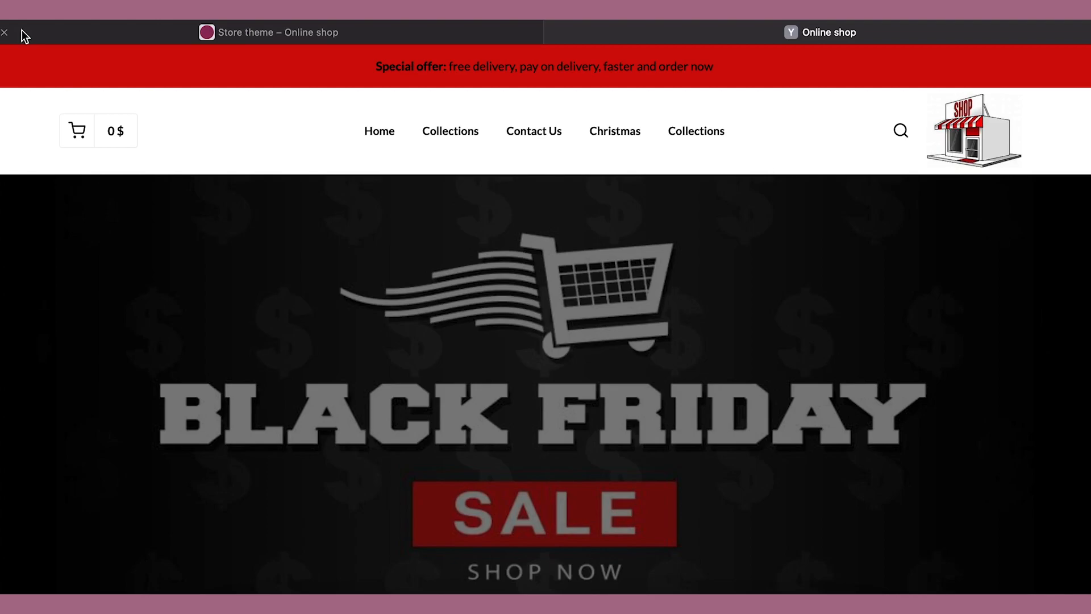
Scroll to the four-card categories section on the storefront and enter the Christmas category
scroll("down", 3)
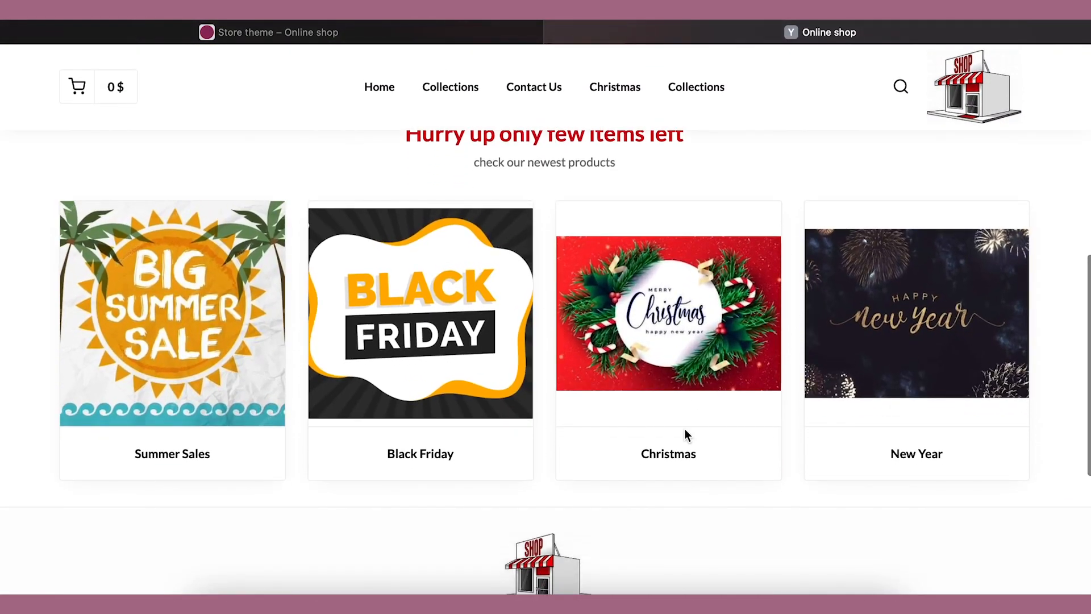
left_click(669, 313)
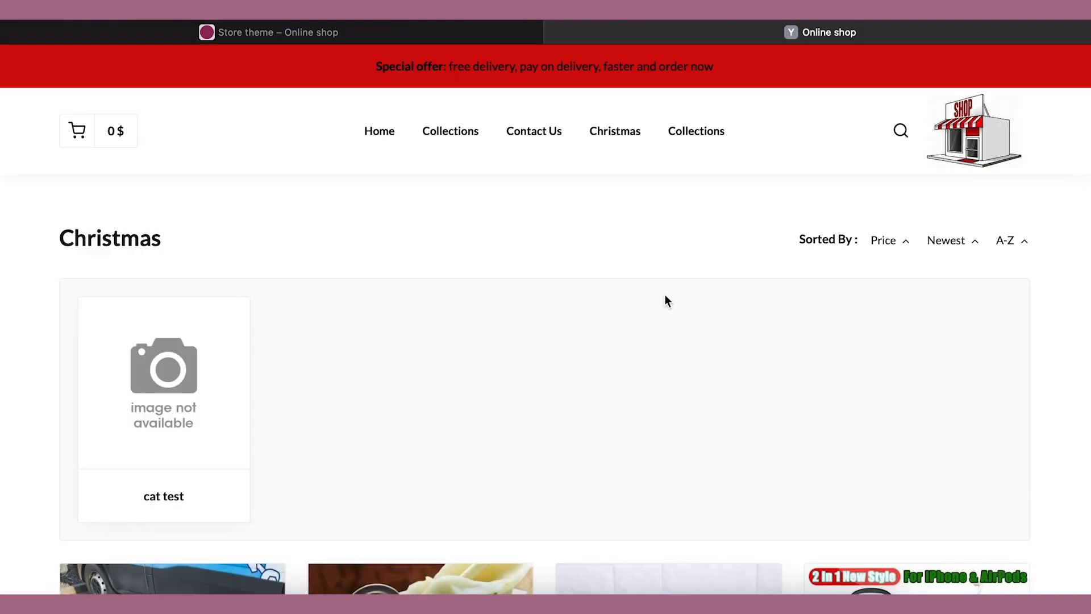